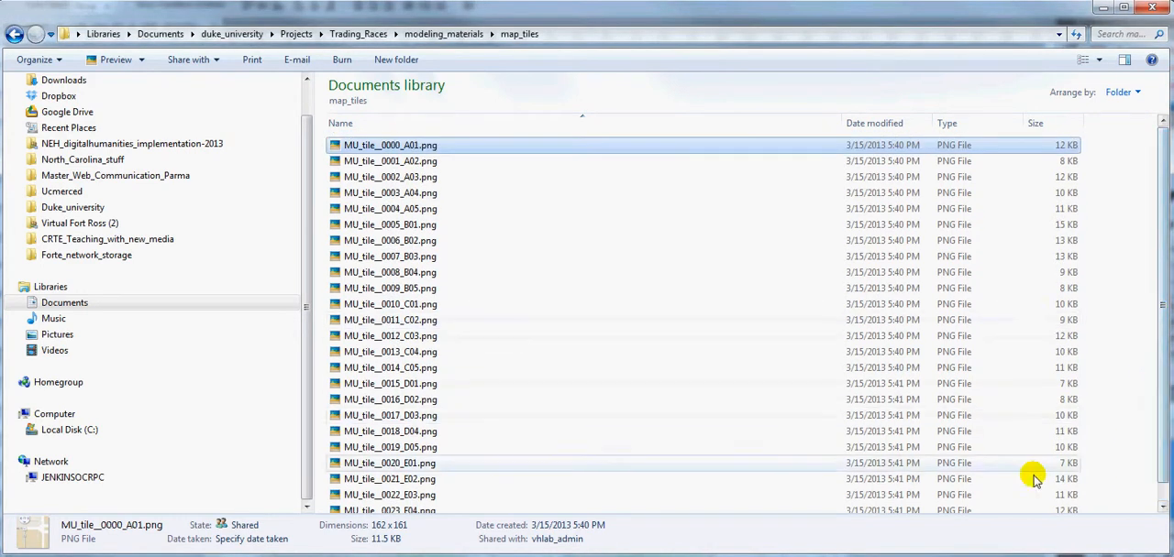
mouse_move(417, 192)
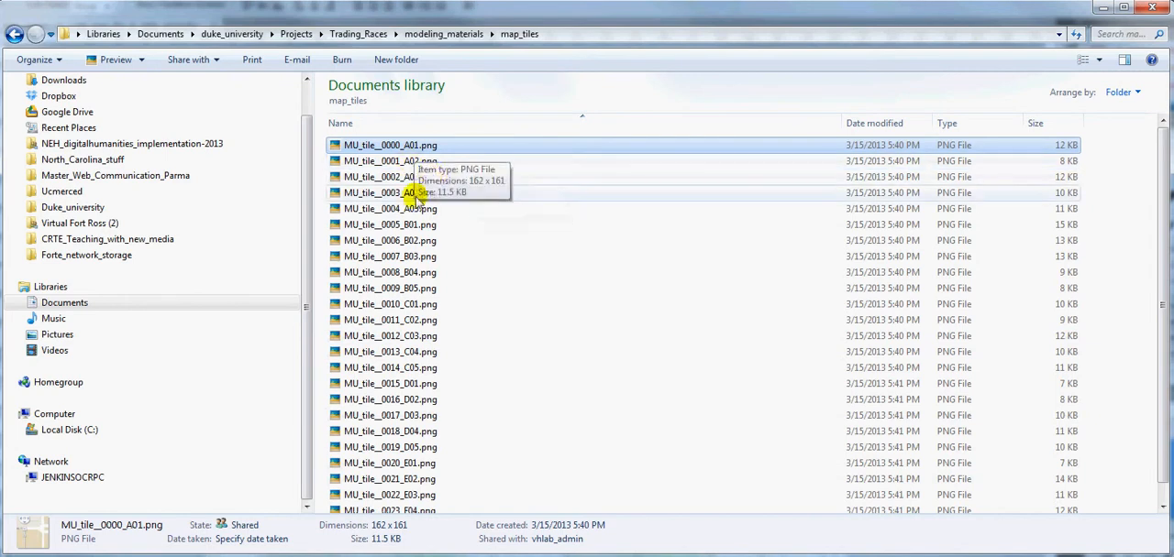
mouse_move(463, 77)
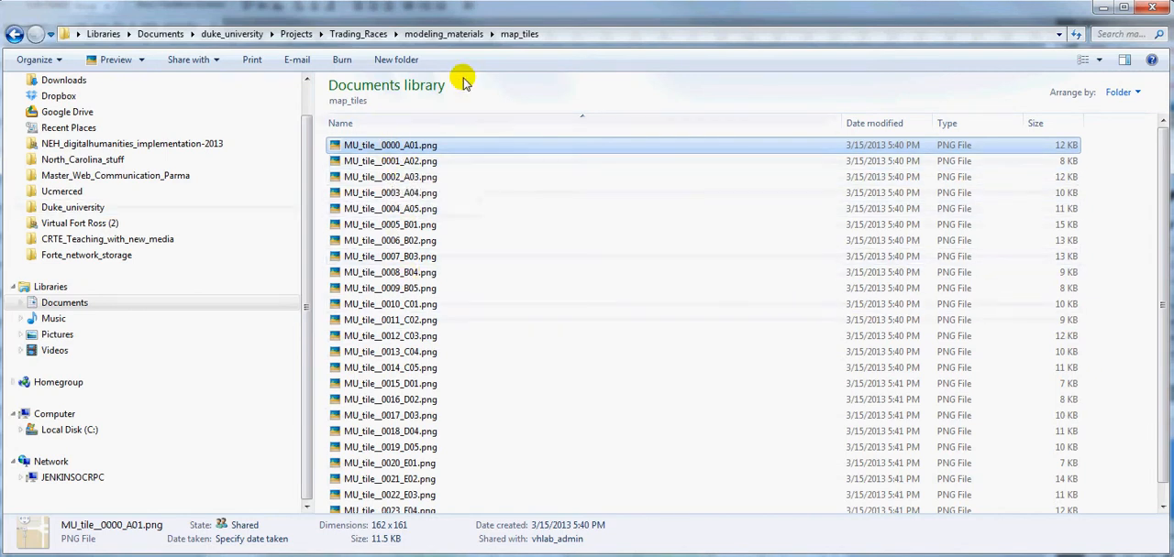
mouse_move(395, 151)
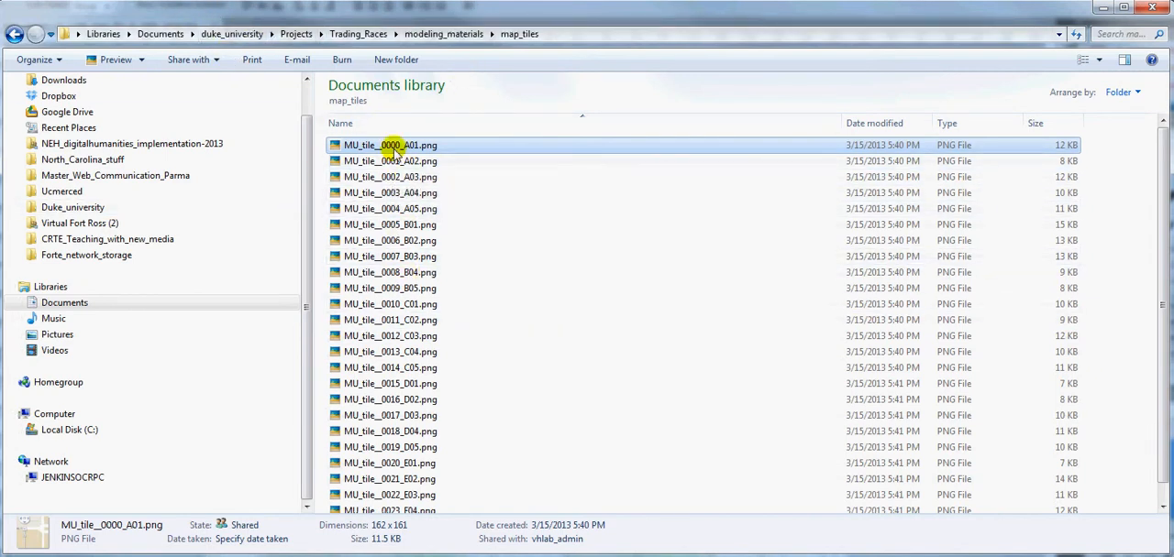
mouse_move(413, 176)
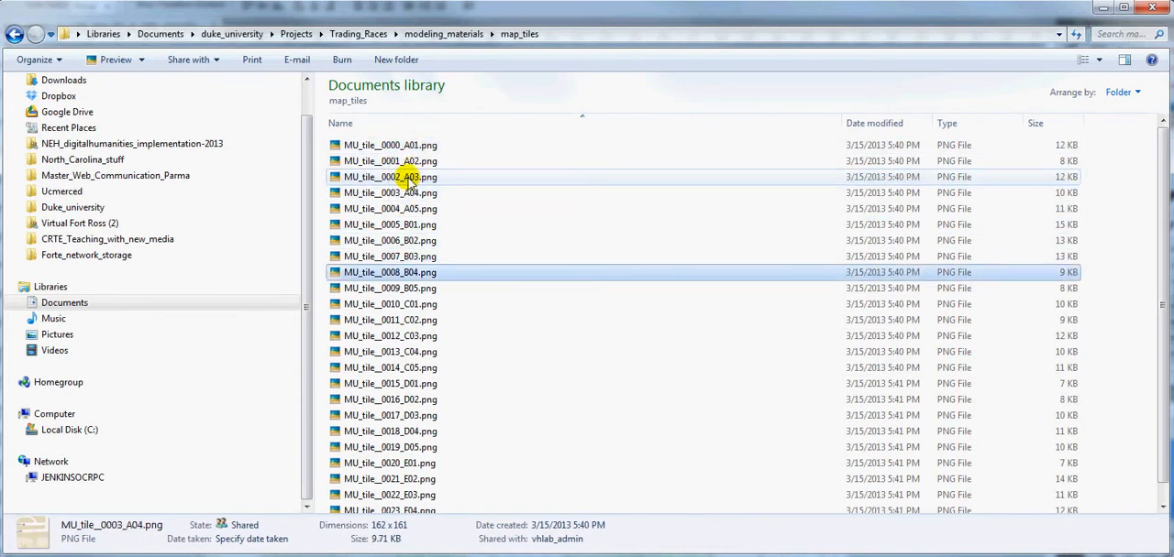
click(390, 145)
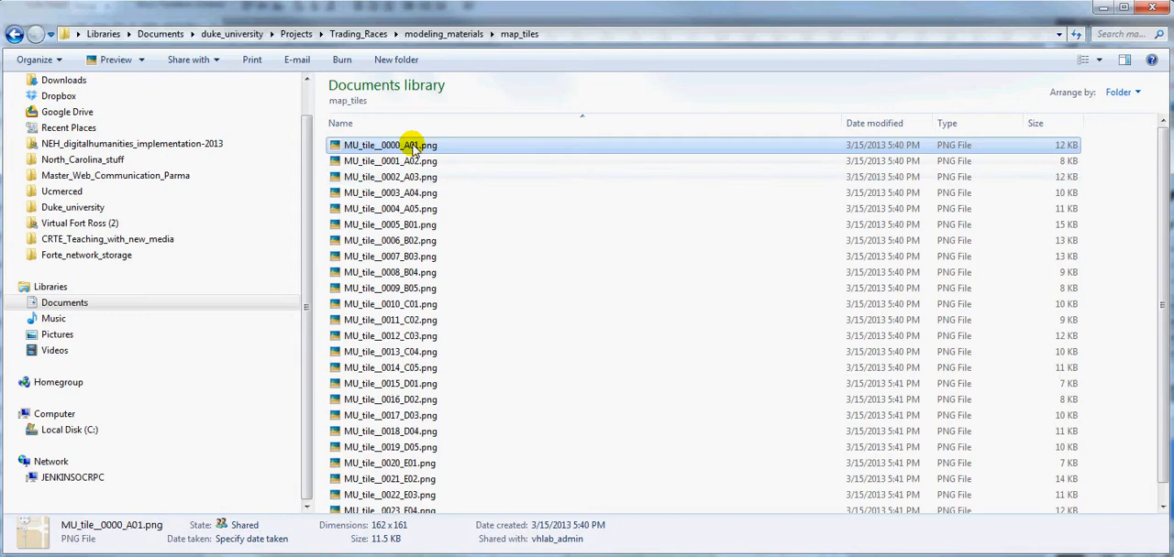